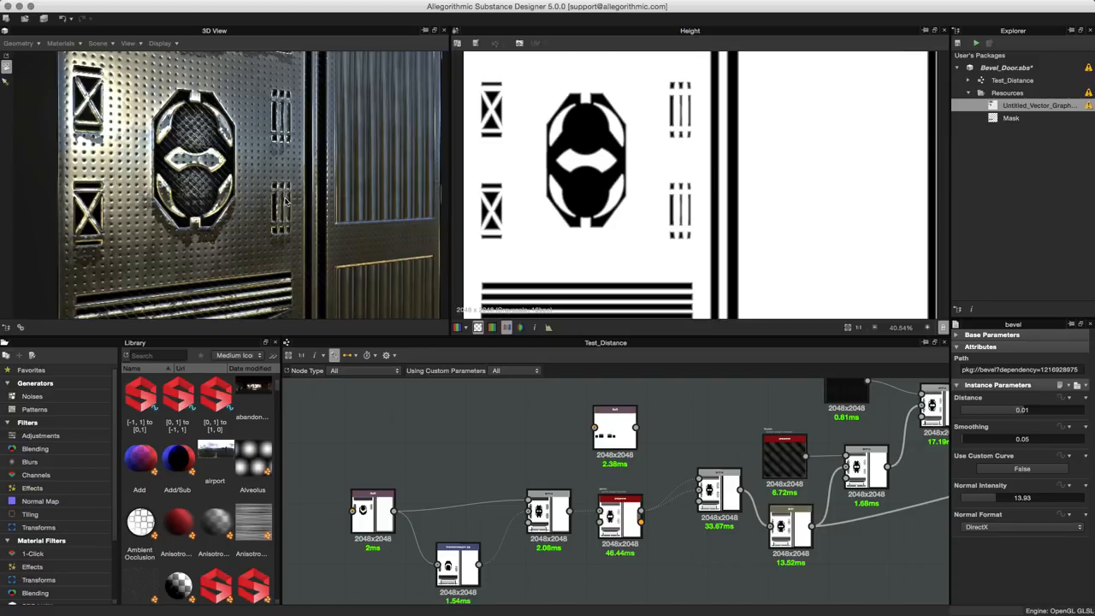
mouse_move(248, 200)
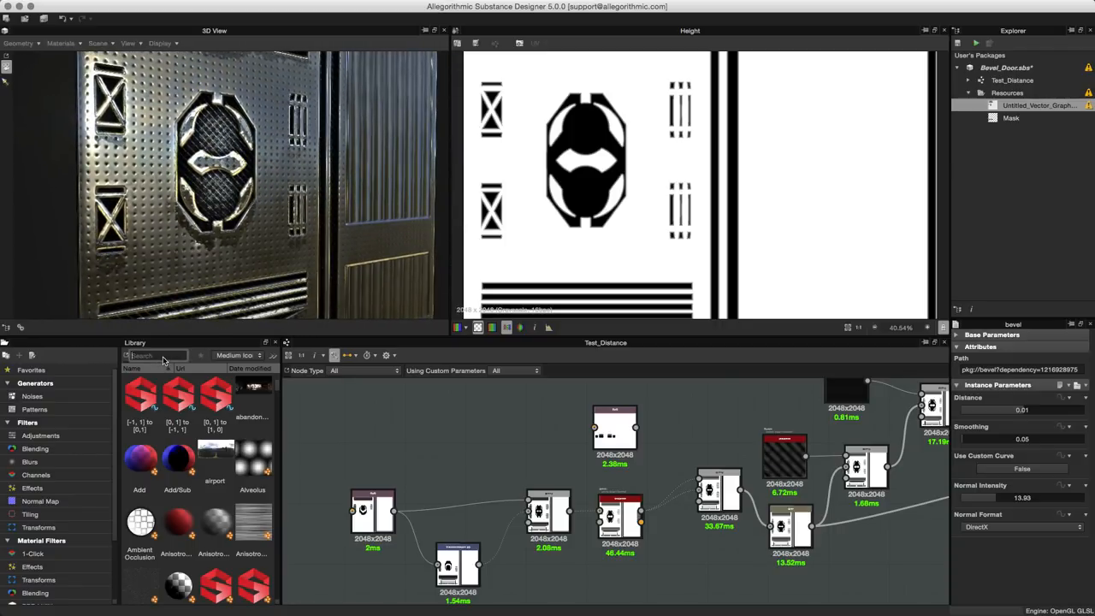
Step: Search the Library for 'bev', drop a Bevel node into Test_Distance and select it
text(bev)
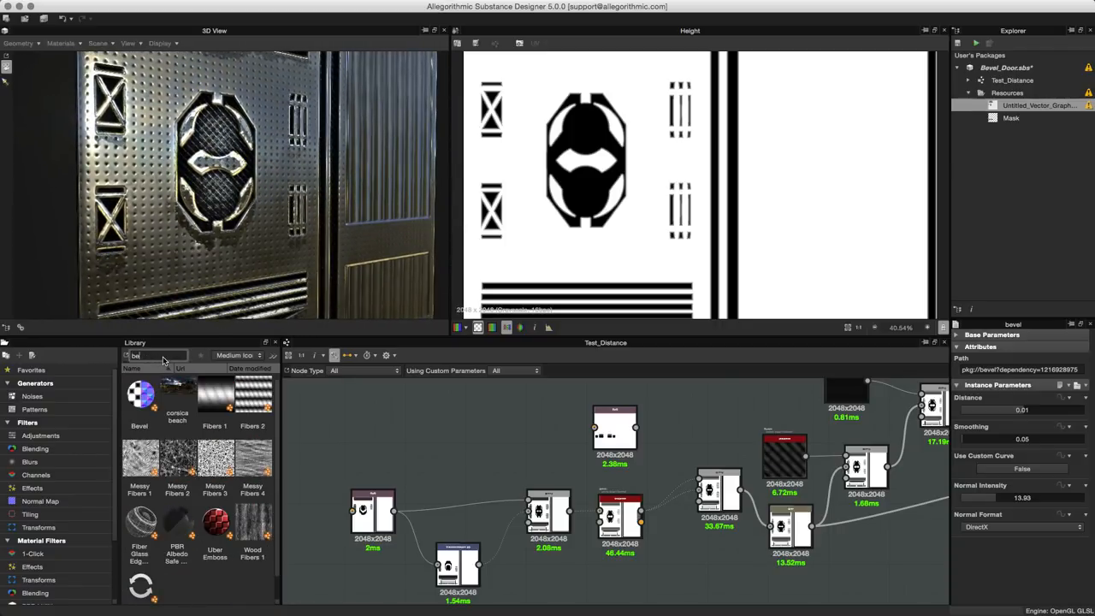
text(bev)
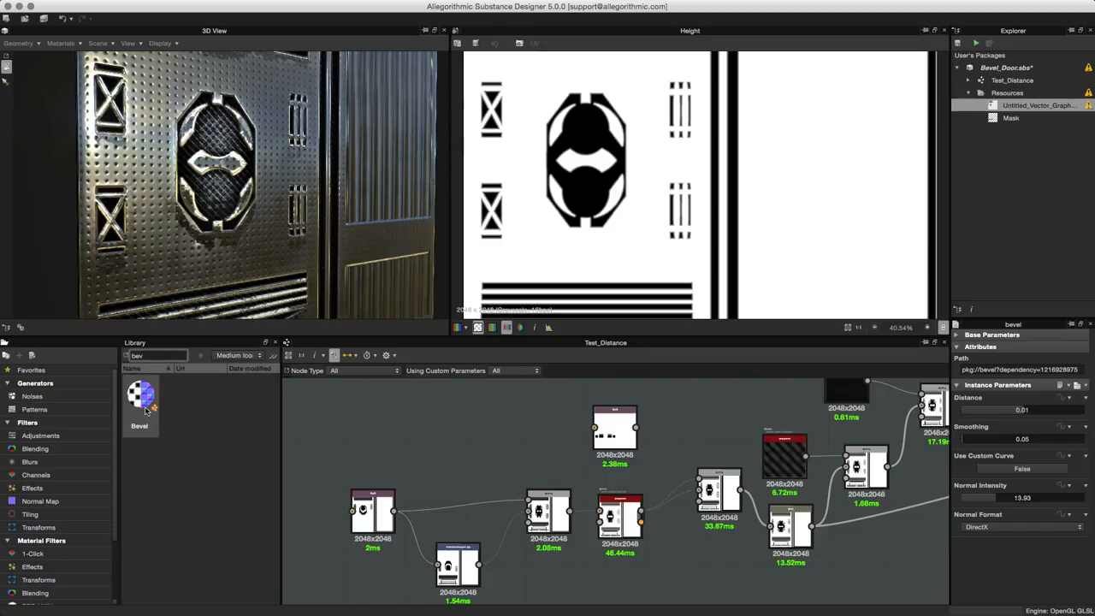
drag(140, 398, 499, 445)
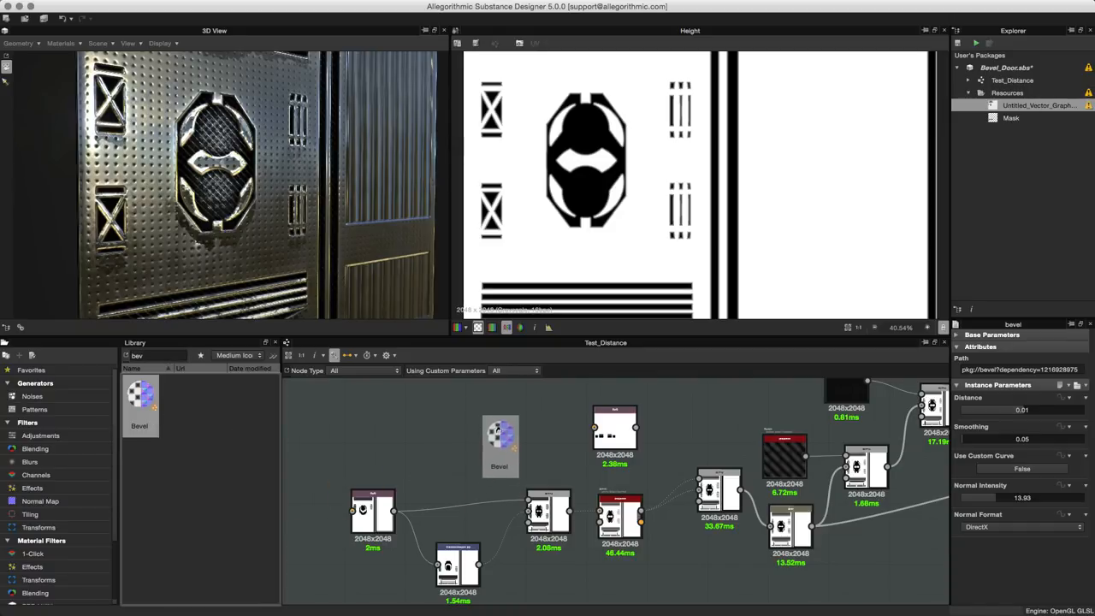
click(501, 440)
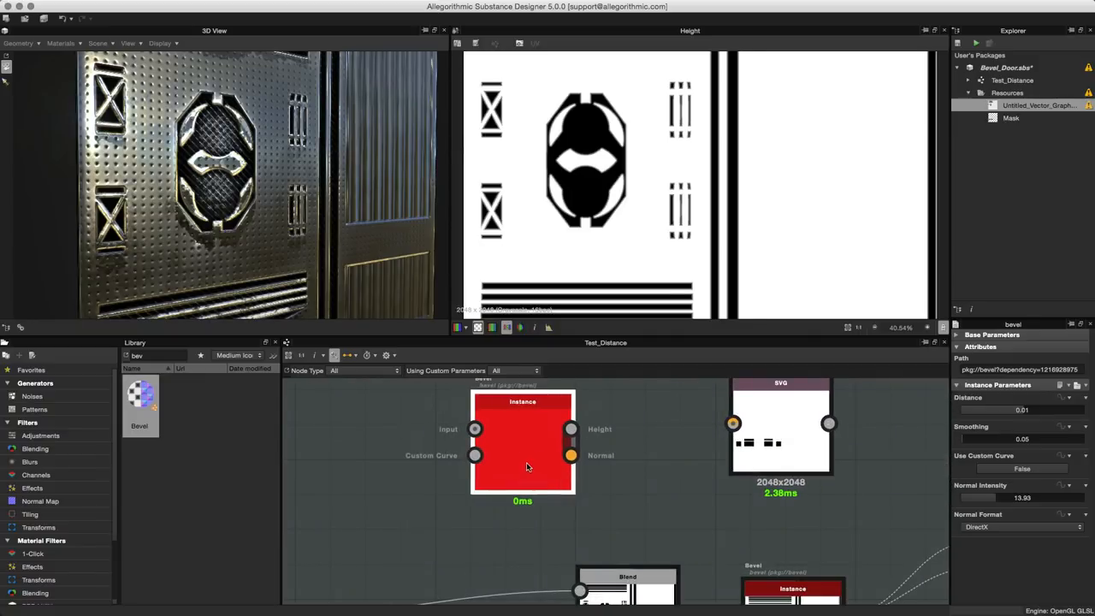
mouse_move(476, 429)
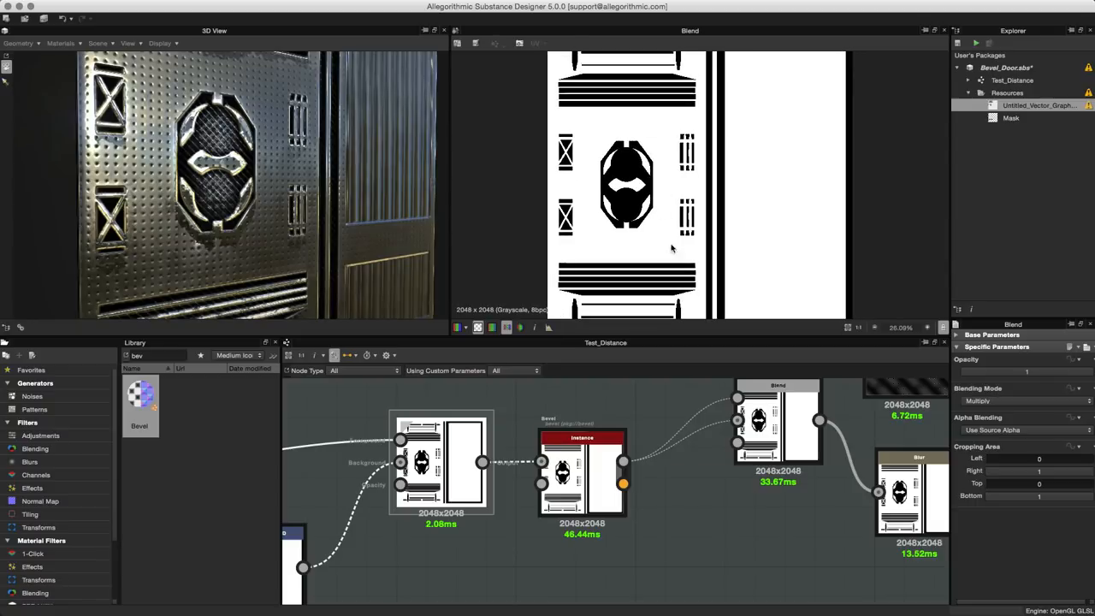
mouse_move(579, 453)
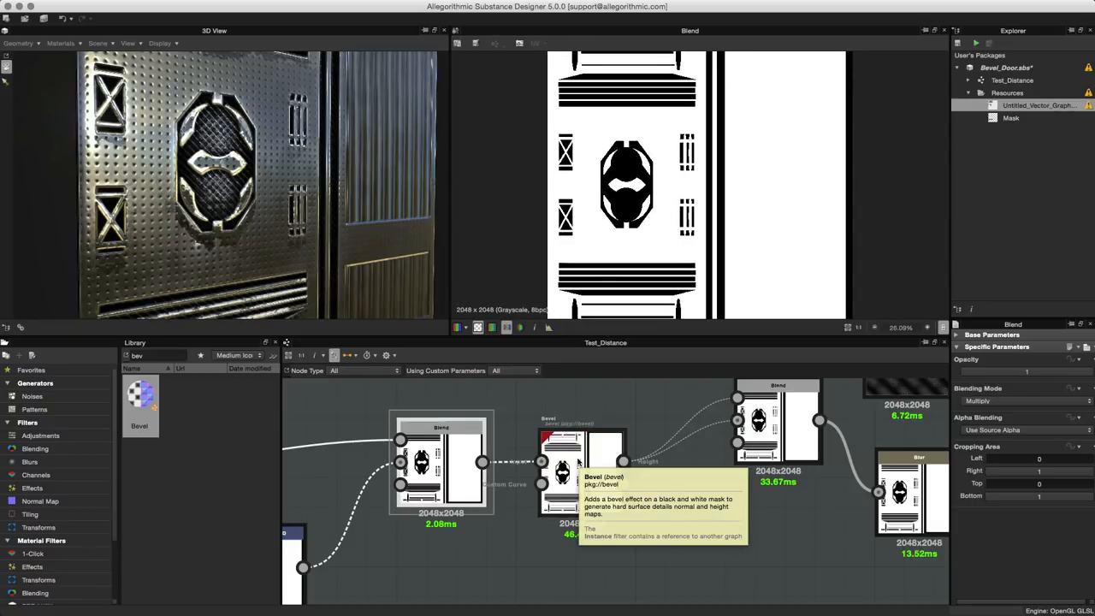
Step: View the existing Bevel node's height result, then its normal map output
click(577, 462)
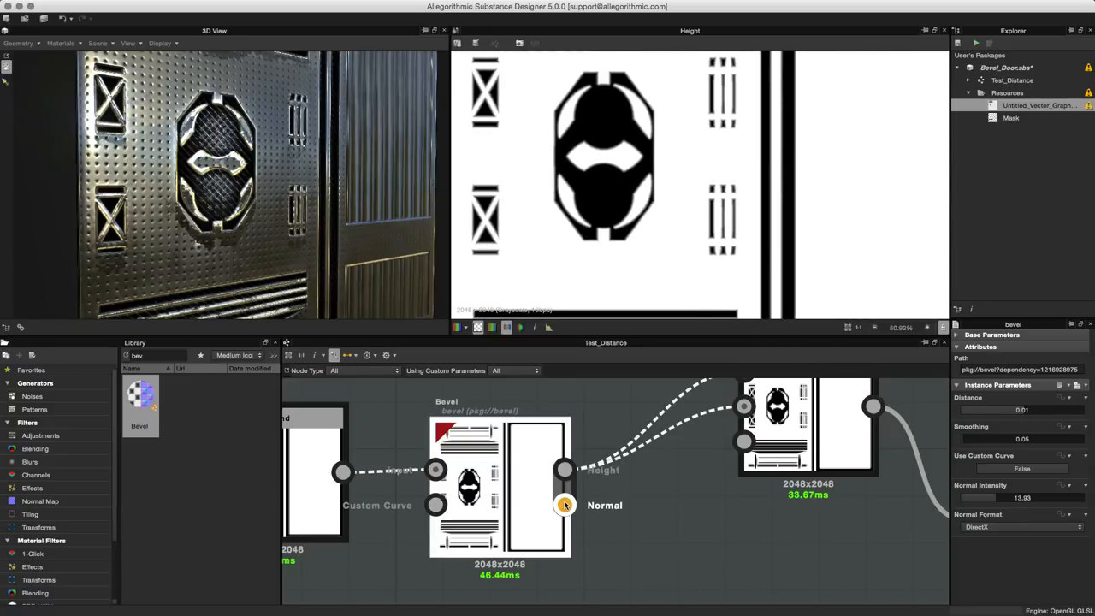
click(563, 504)
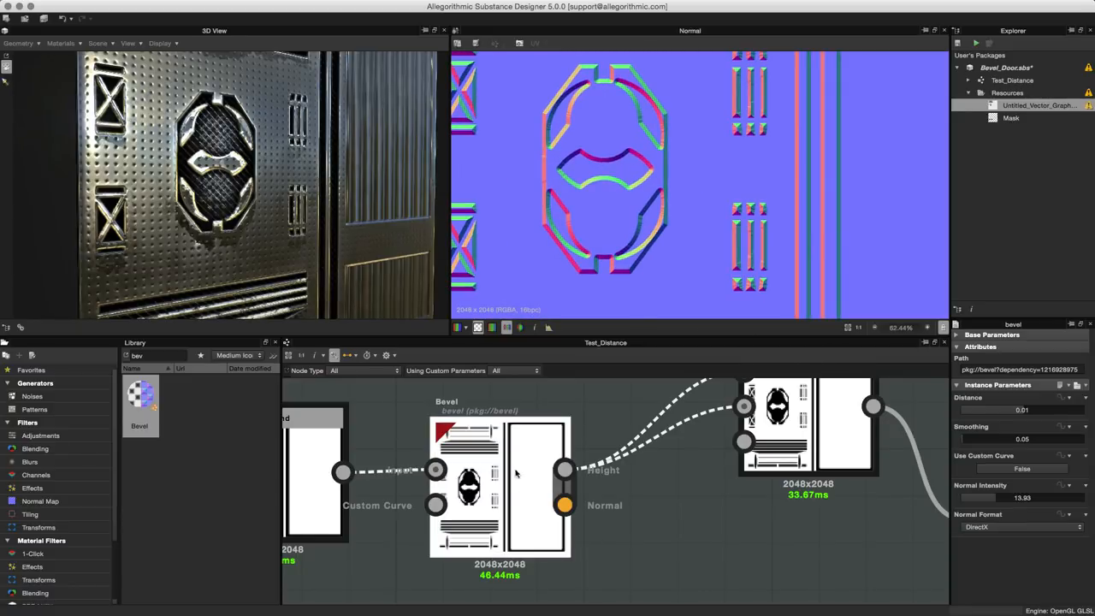
mouse_move(560, 470)
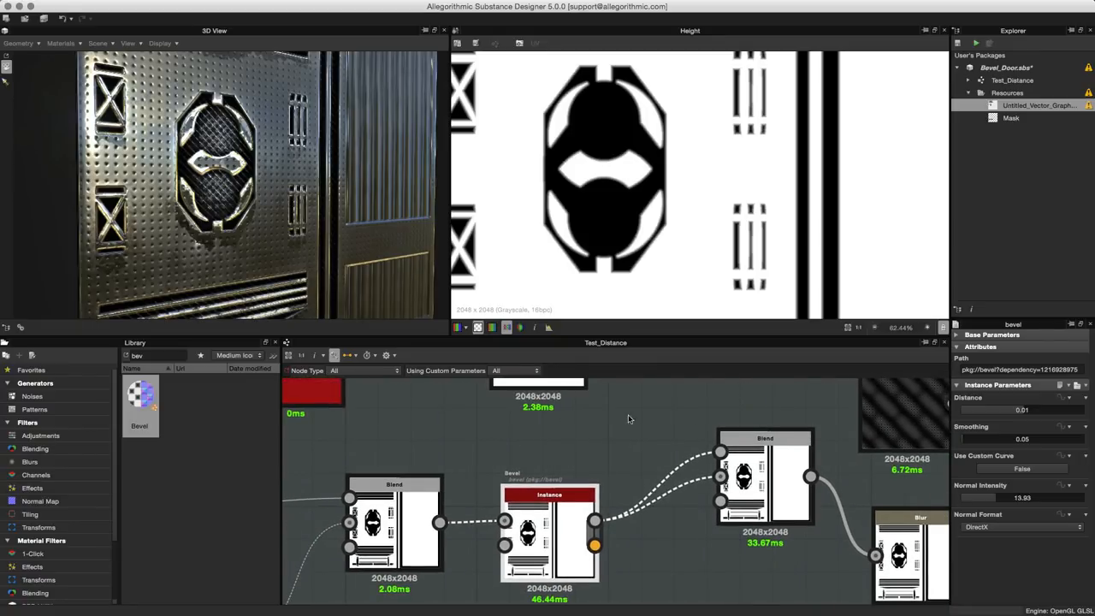
mouse_move(585, 447)
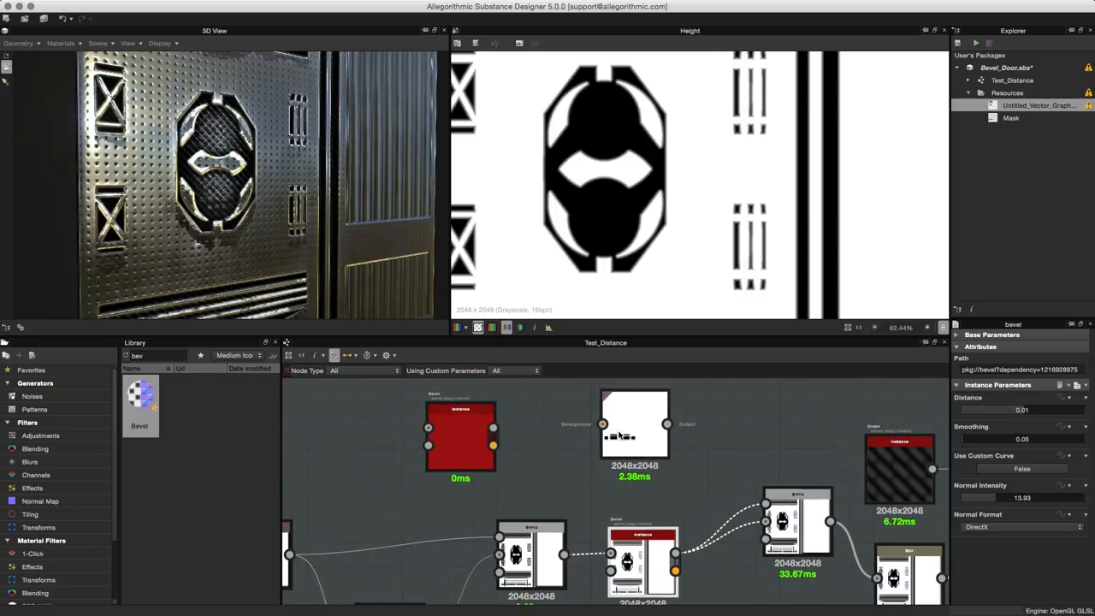
Step: Display the SVG node's black rectangles in the 2D view
click(634, 425)
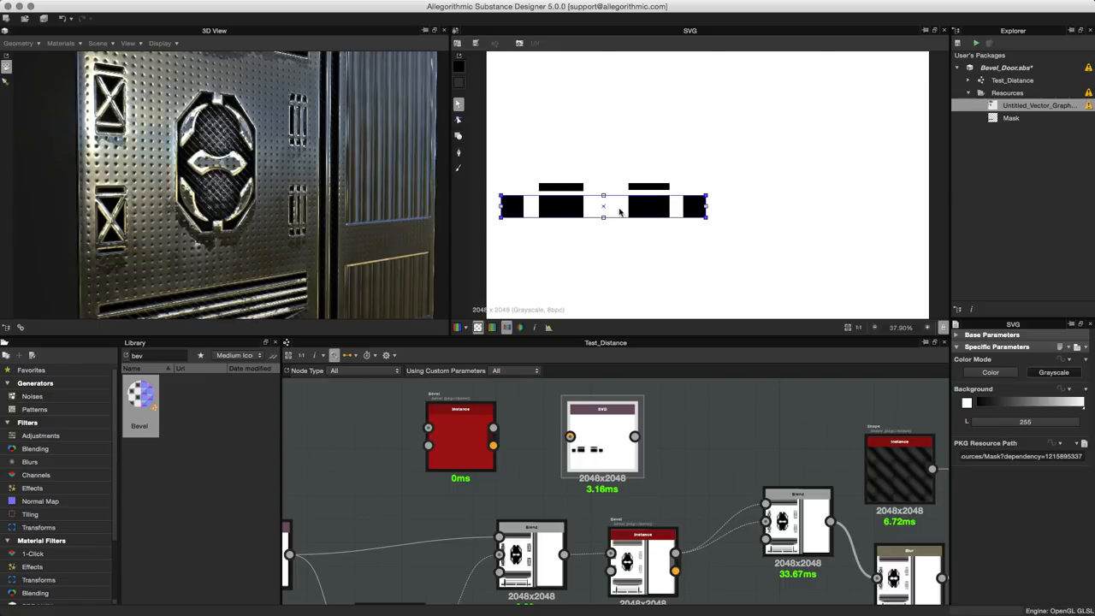
mouse_move(471, 467)
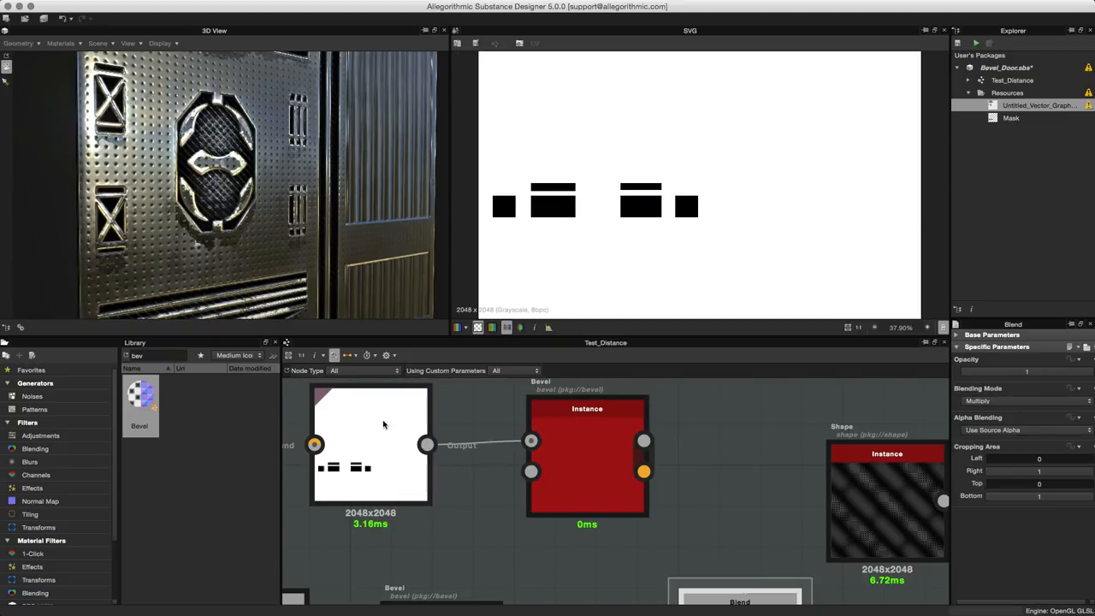
mouse_move(455, 424)
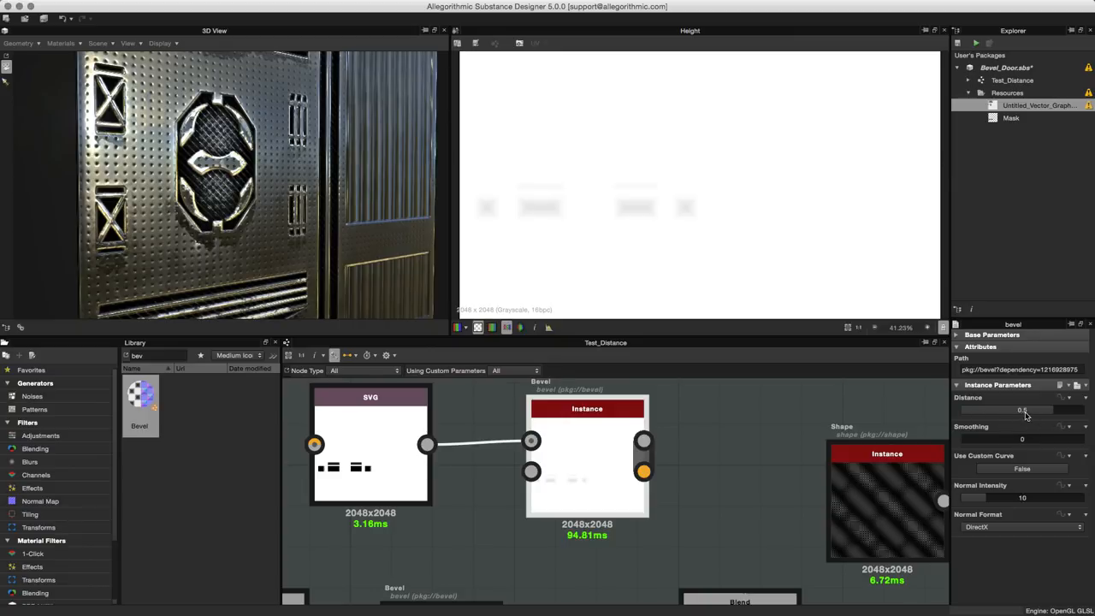
Step: Try a Bevel Distance of 0, then adjust it to 0.01
click(1020, 409)
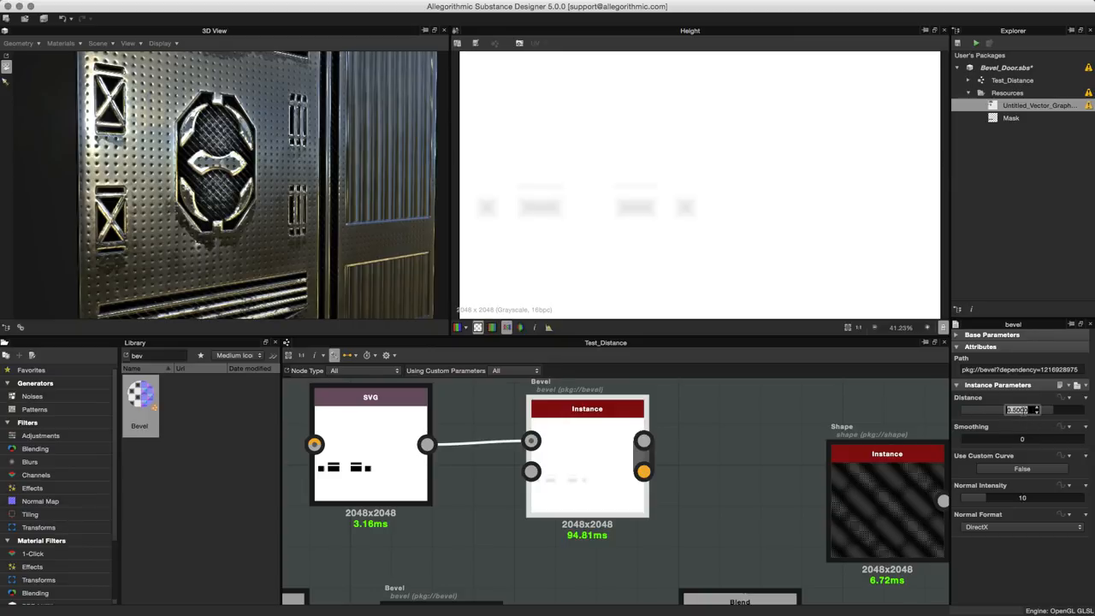
text(0)
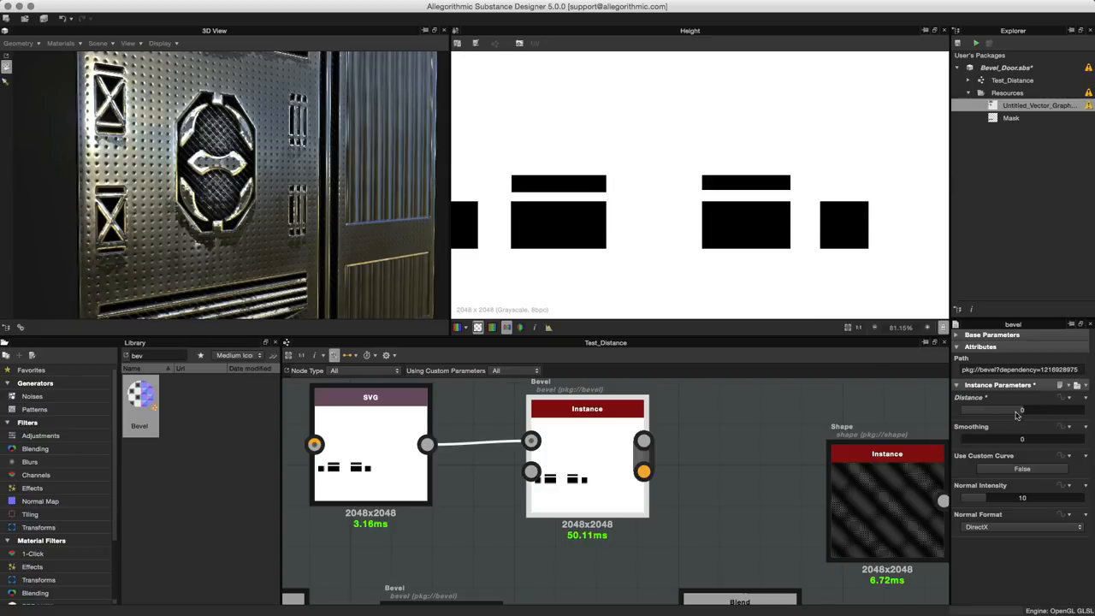
mouse_move(1039, 422)
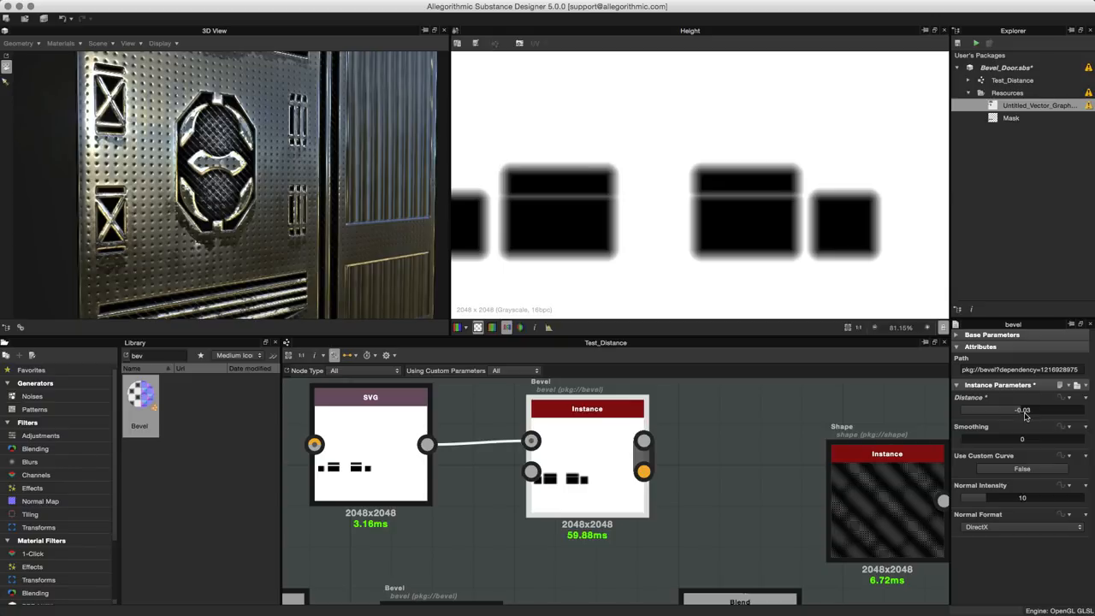
click(1015, 410)
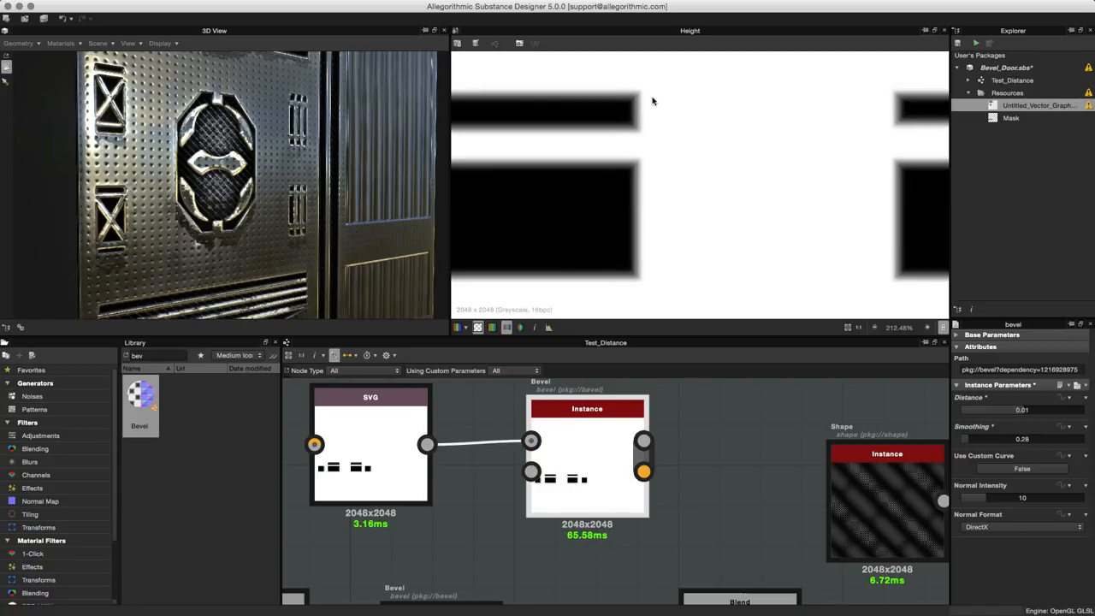
mouse_move(640, 111)
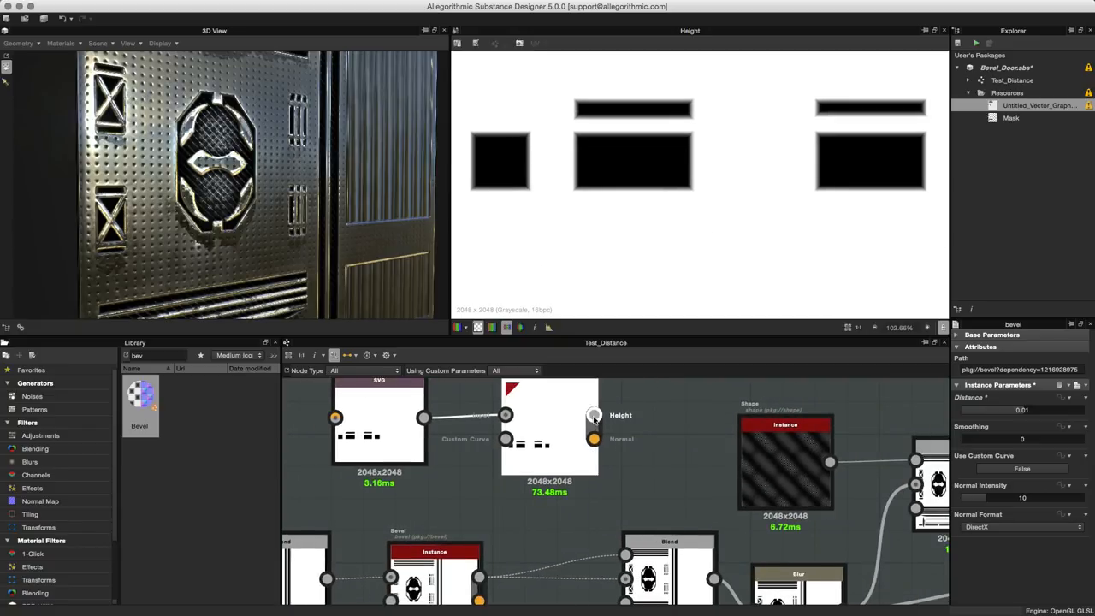
Step: Preview the new Bevel's Normal output and zoom out to see each rectangle's beveled edges
click(549, 419)
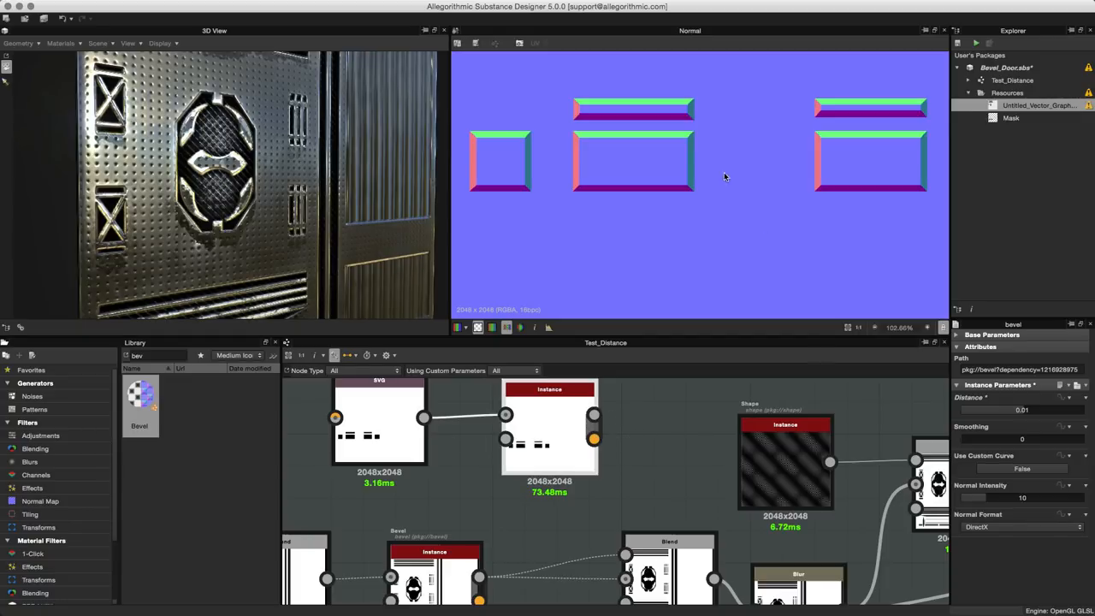
scroll(down, 3)
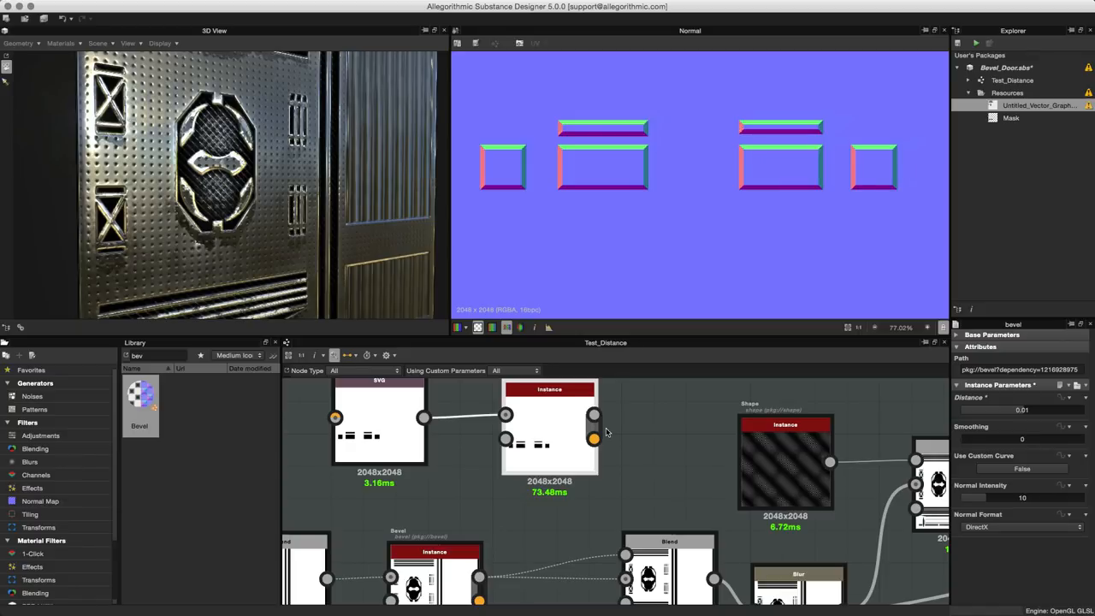
mouse_move(159, 361)
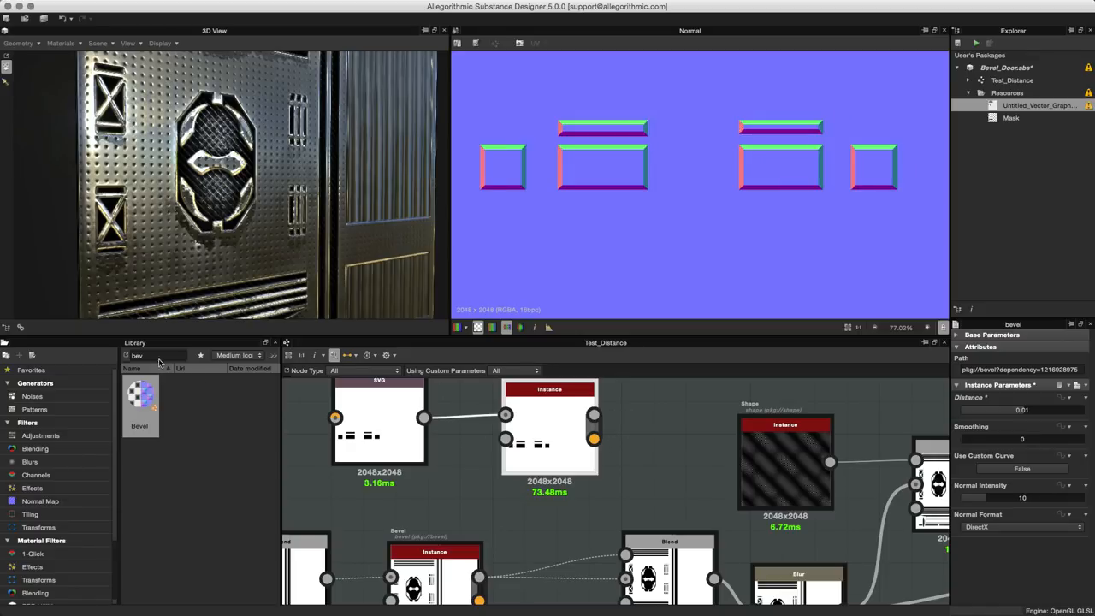
mouse_move(549, 410)
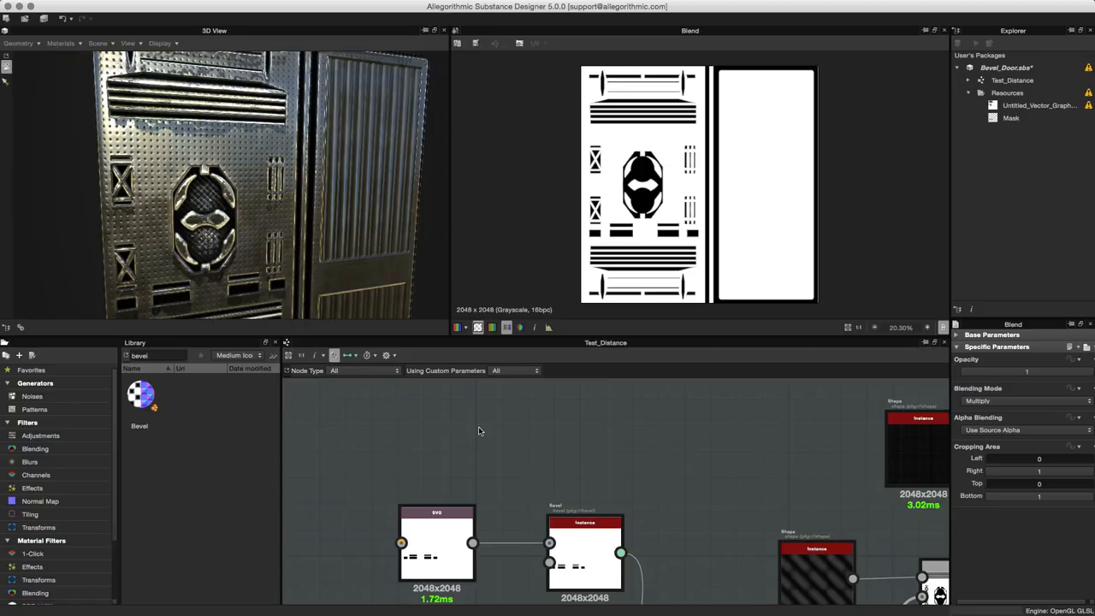
Step: Create an SVG node with a new vector resource and set its Color Mode to Grayscale
right_click(478, 431)
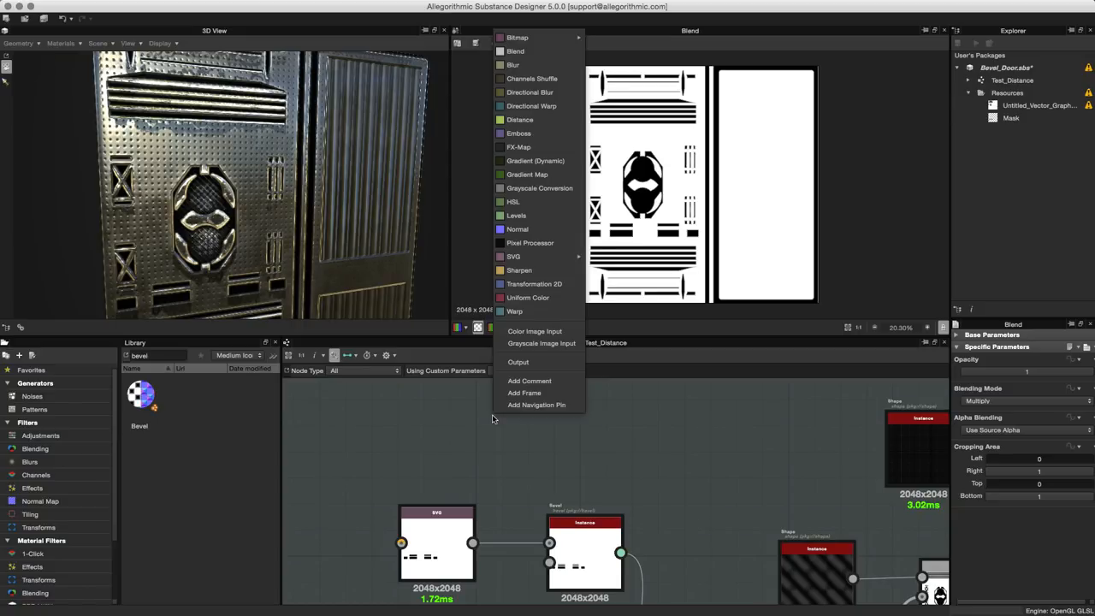
mouse_move(514, 256)
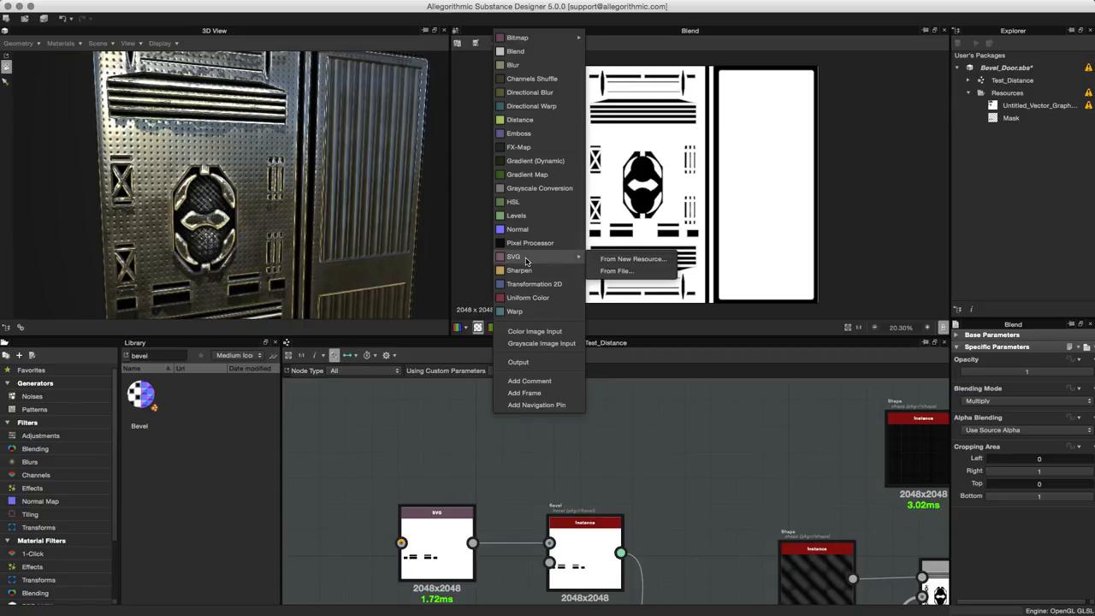
click(632, 258)
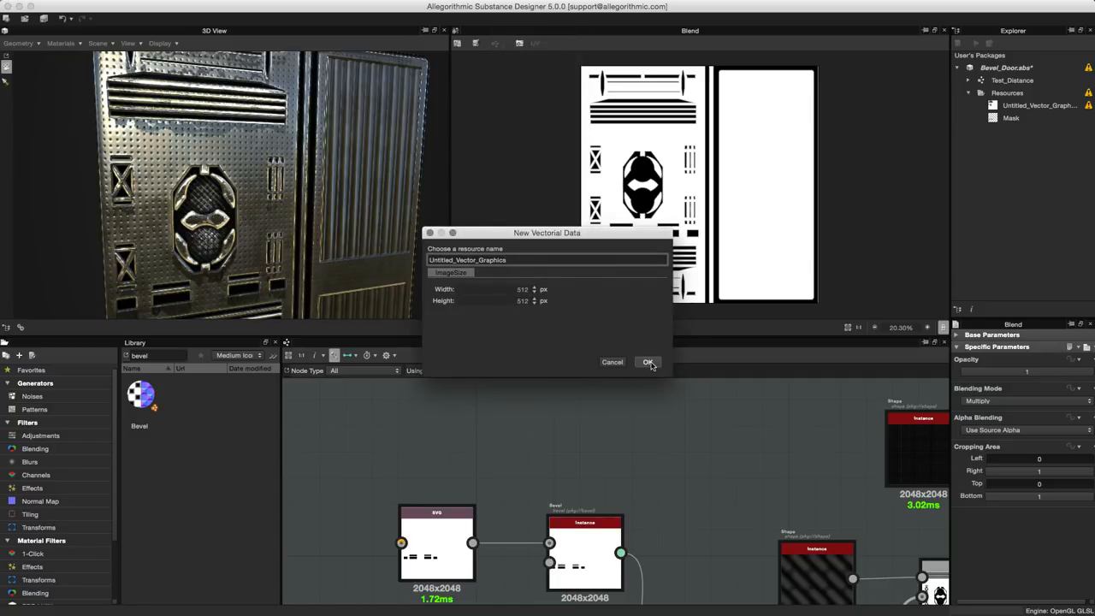
click(647, 362)
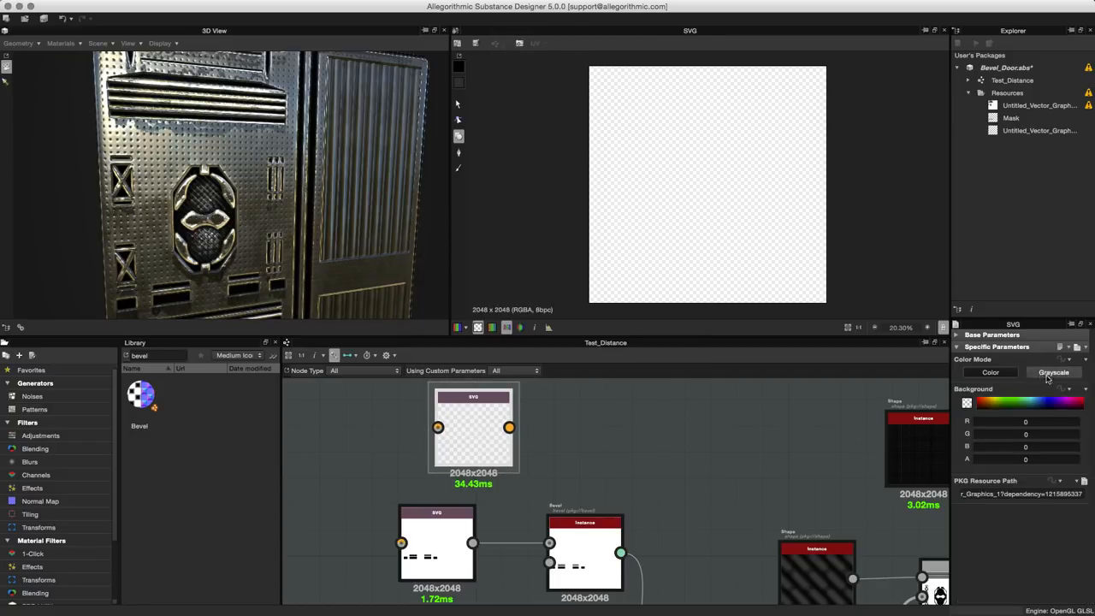
click(1053, 372)
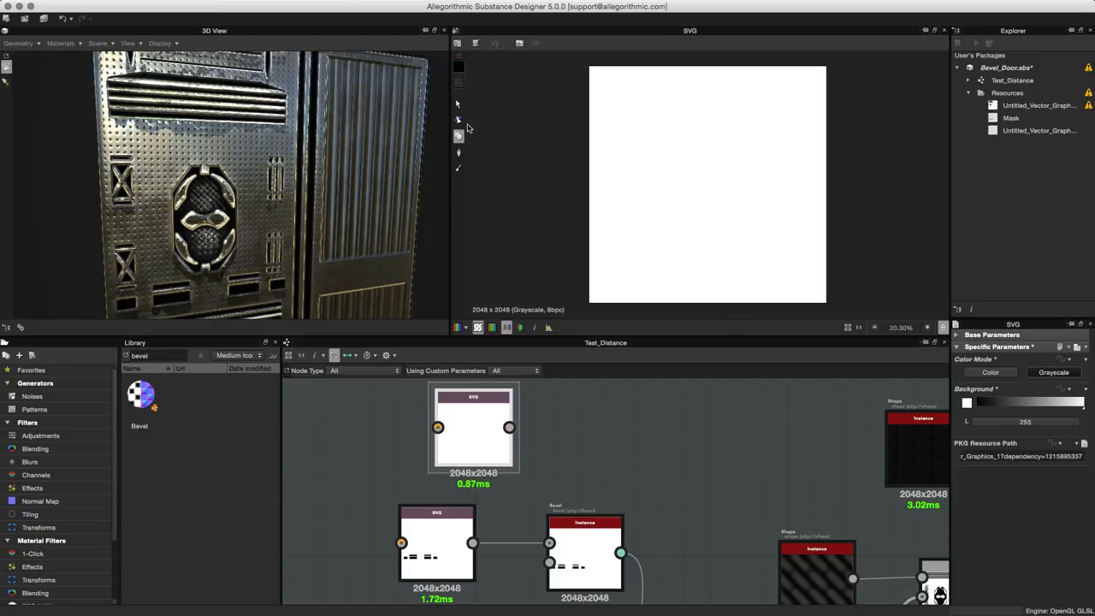
mouse_move(447, 135)
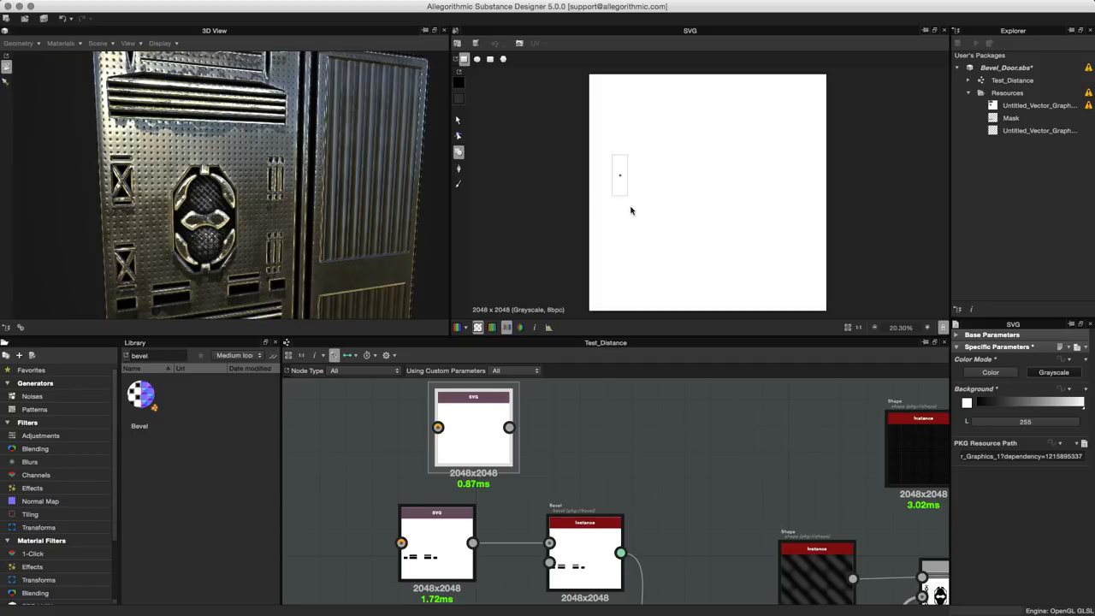
Step: Draw a rectangle in the SVG, wire it into a new Bevel node, and preview the result
drag(614, 158, 796, 250)
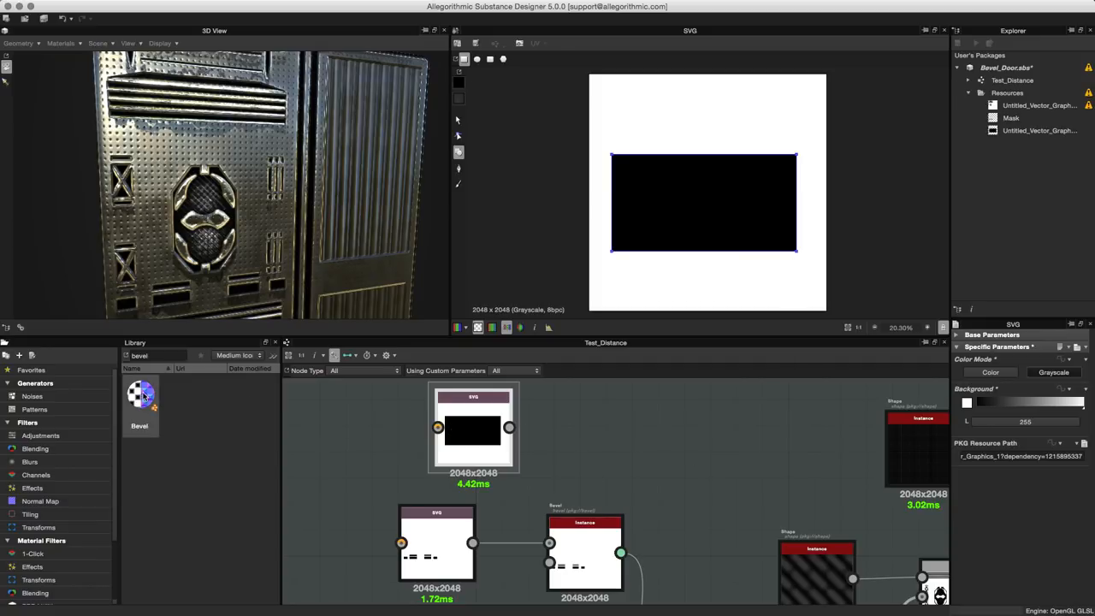
drag(139, 398, 658, 419)
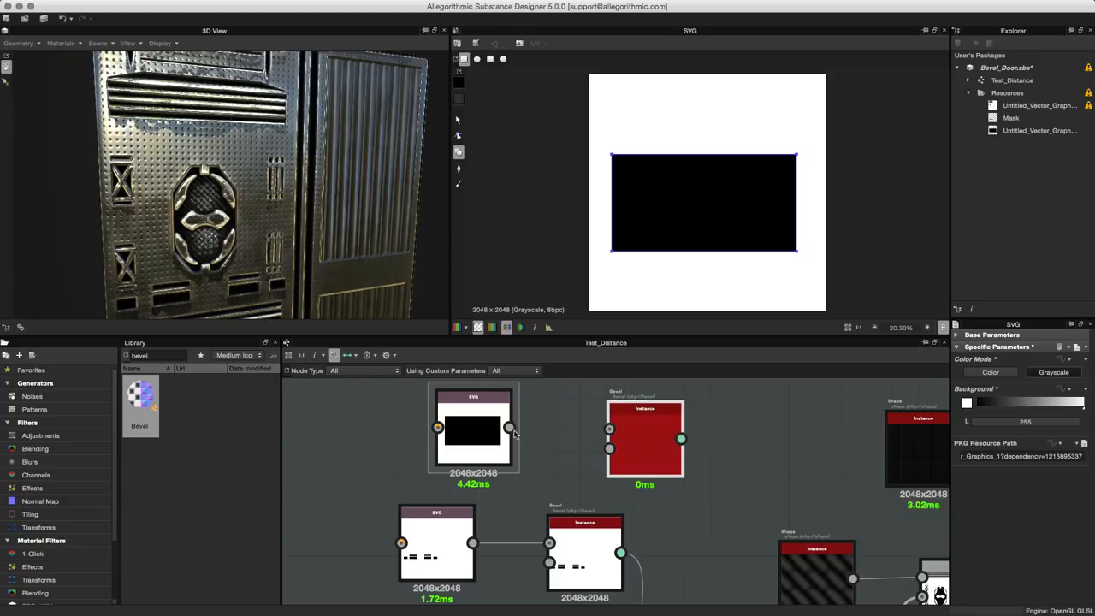
drag(509, 428, 580, 426)
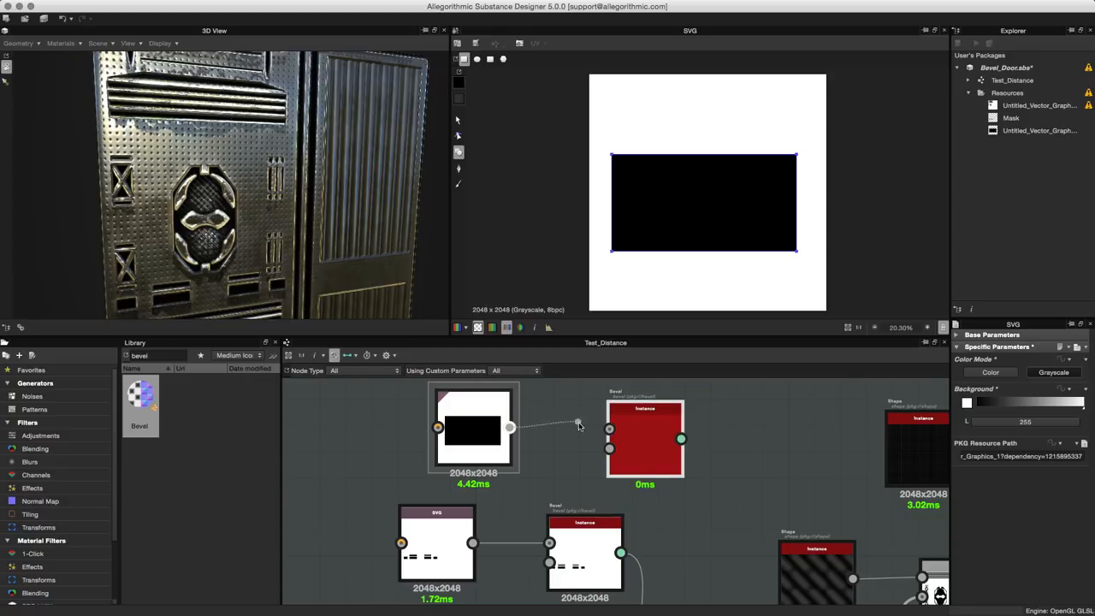
click(644, 441)
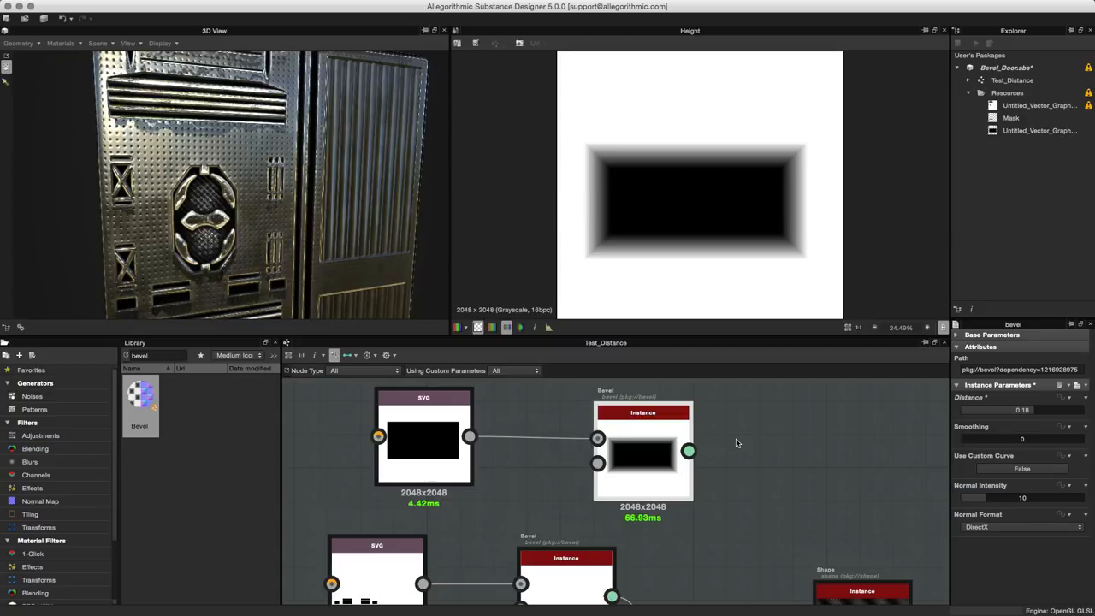
mouse_move(909, 421)
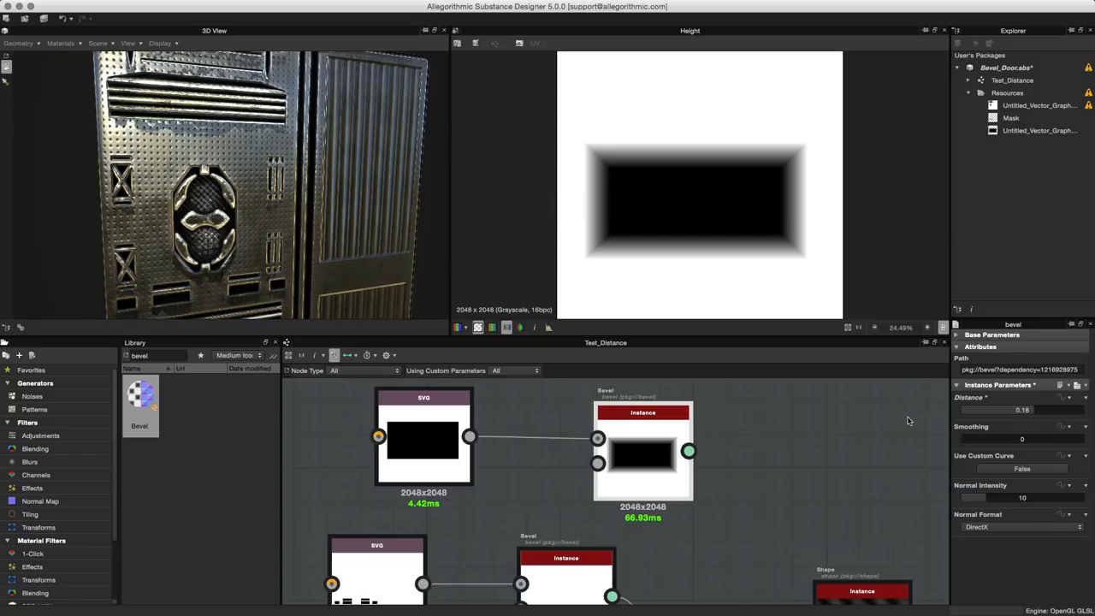
mouse_move(965, 445)
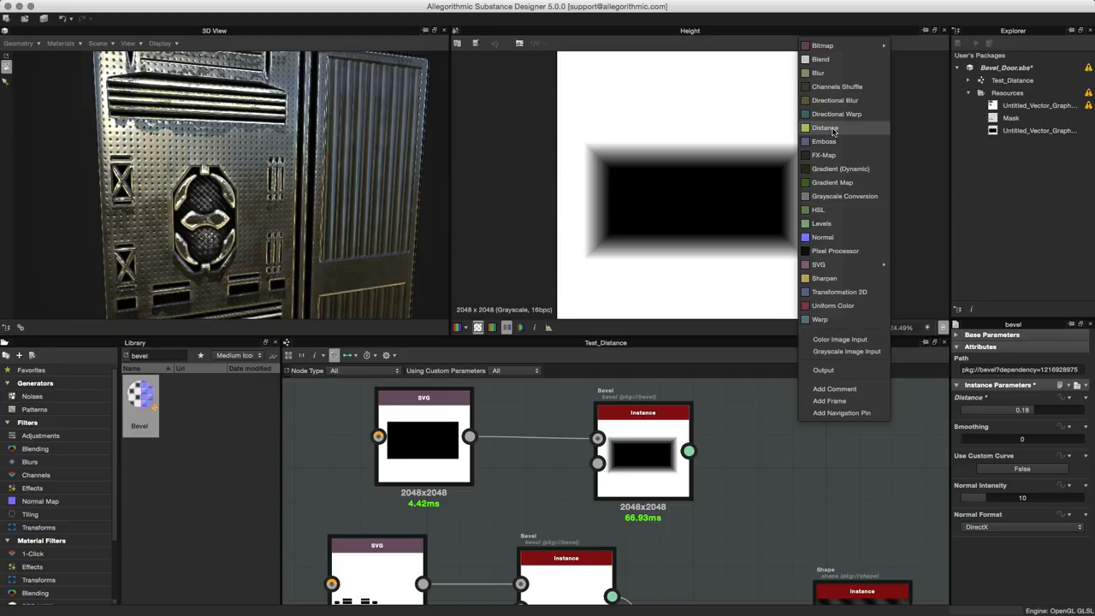
mouse_move(834, 134)
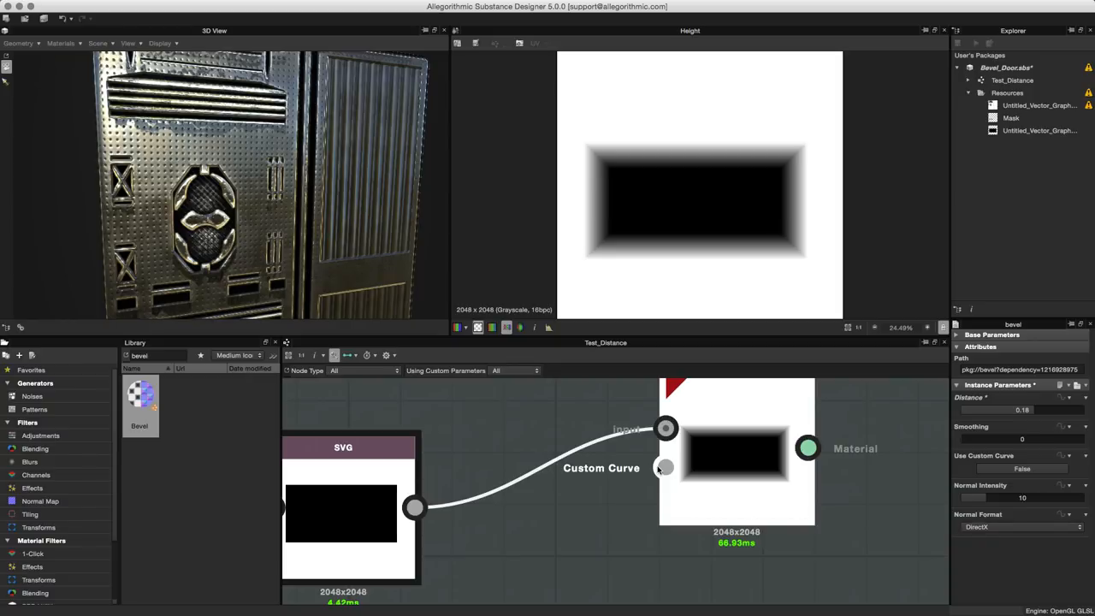
mouse_move(661, 467)
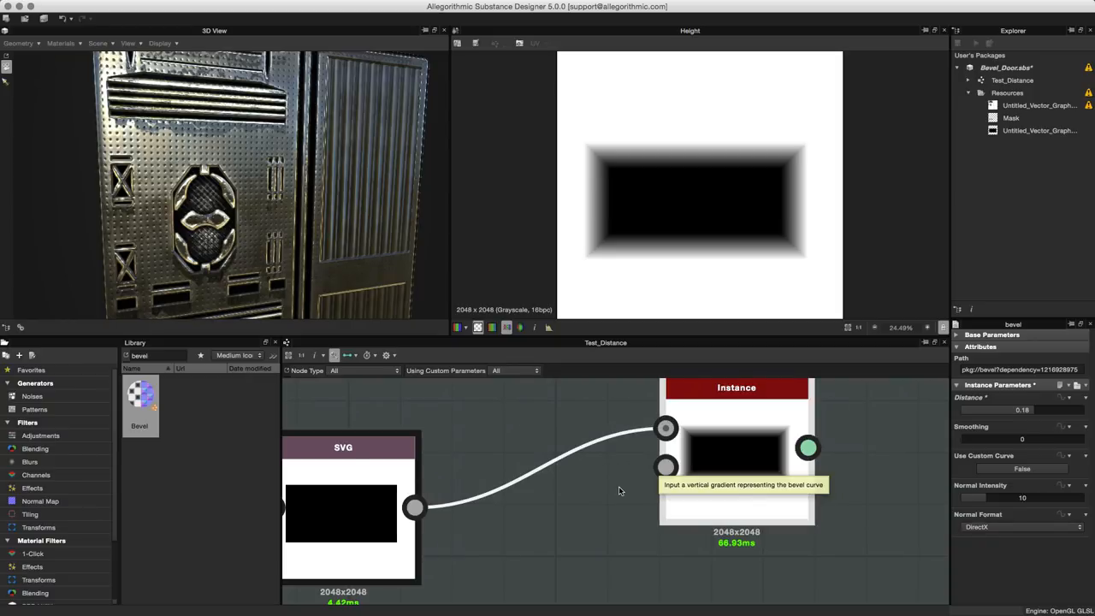
mouse_move(626, 465)
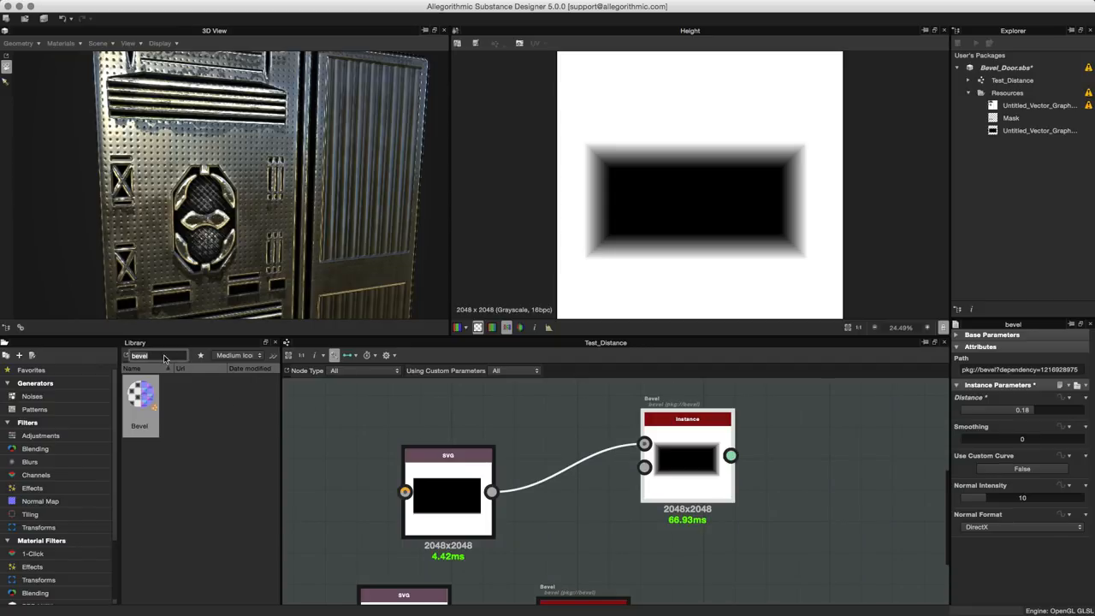
Step: Search 'lin', add Gradient Linear 1, and connect it to the Bevel's Custom Curve input
text(lin)
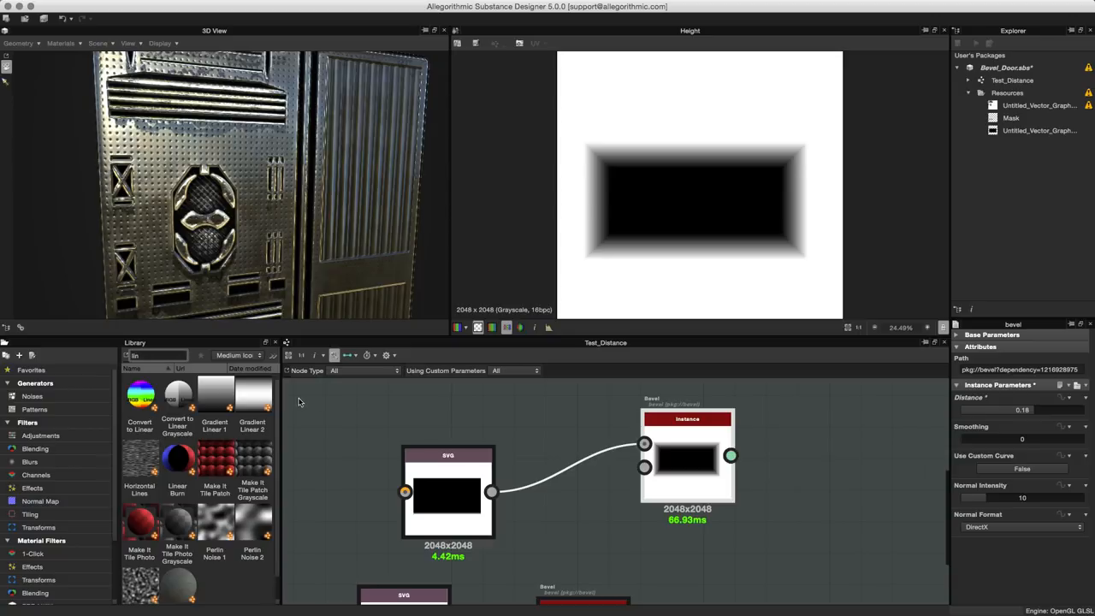
mouse_move(215, 393)
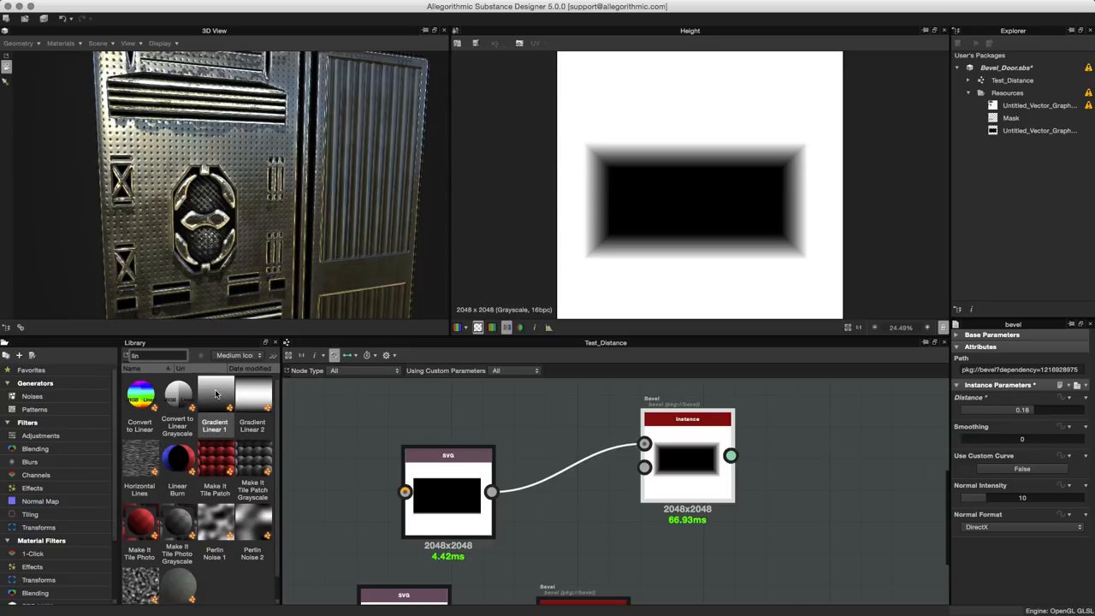
drag(214, 402, 355, 424)
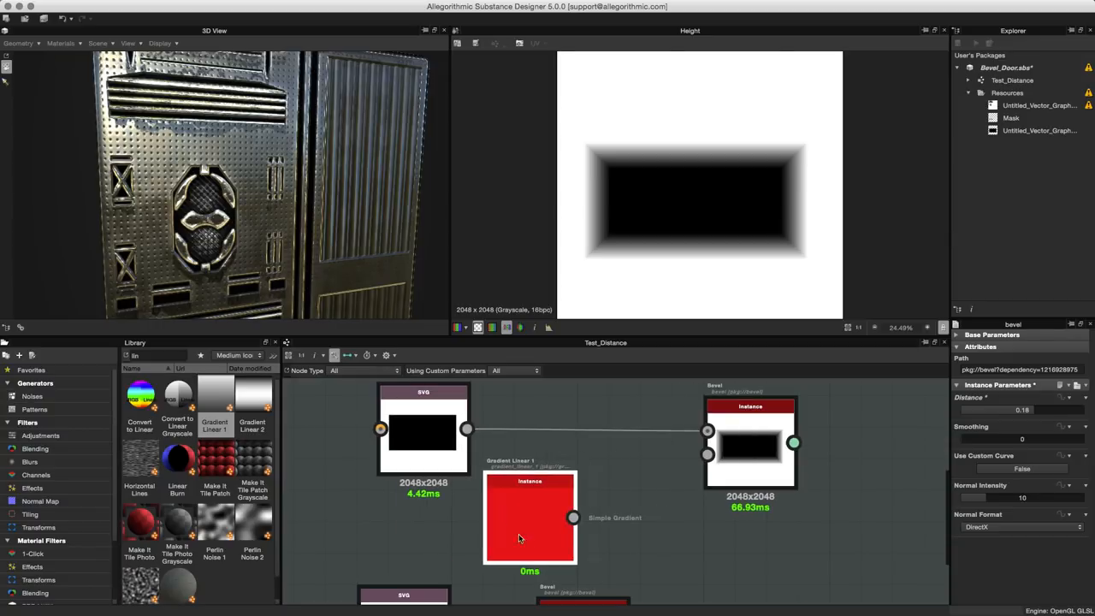
drag(573, 517, 620, 468)
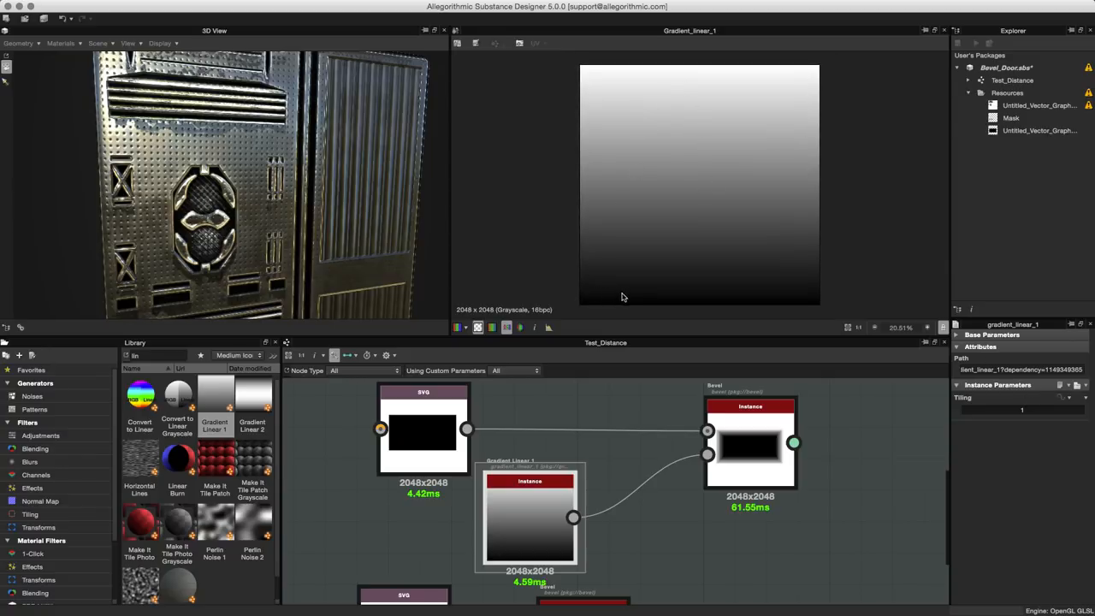
mouse_move(590, 292)
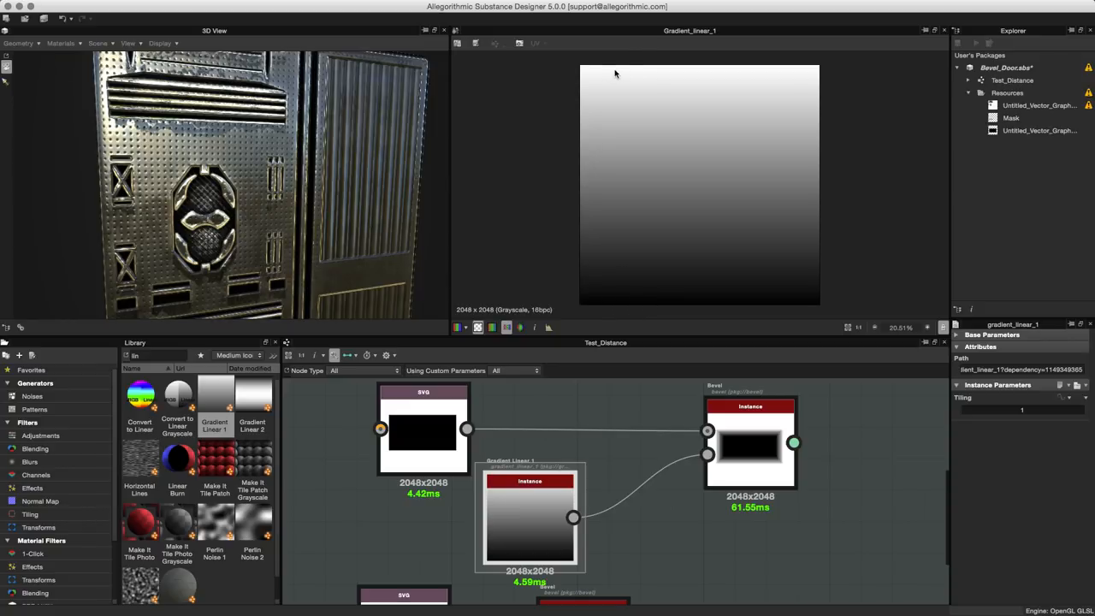
mouse_move(738, 250)
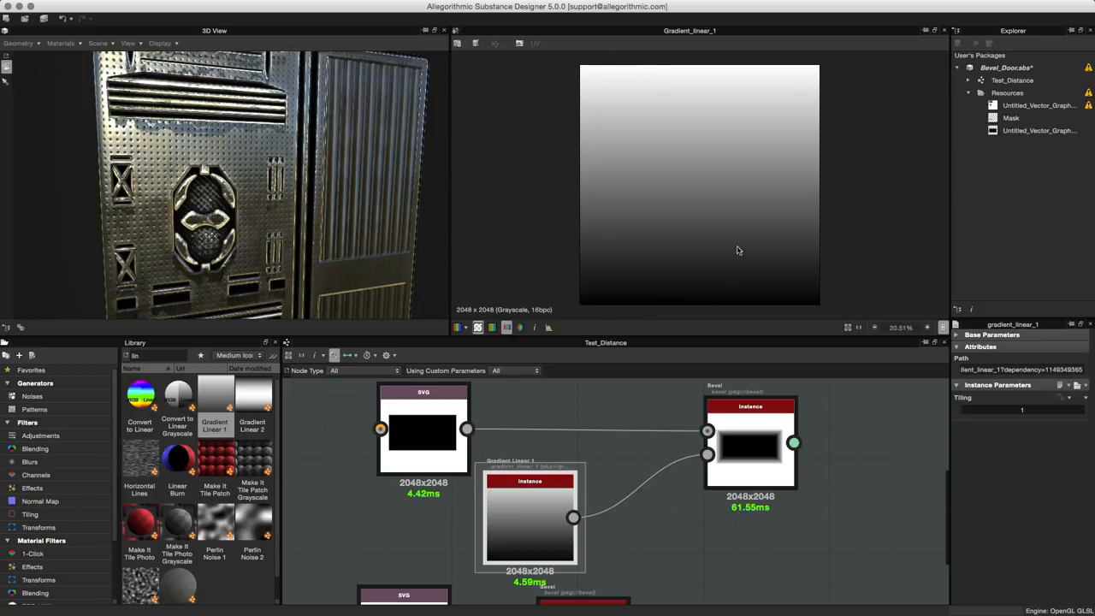
mouse_move(641, 220)
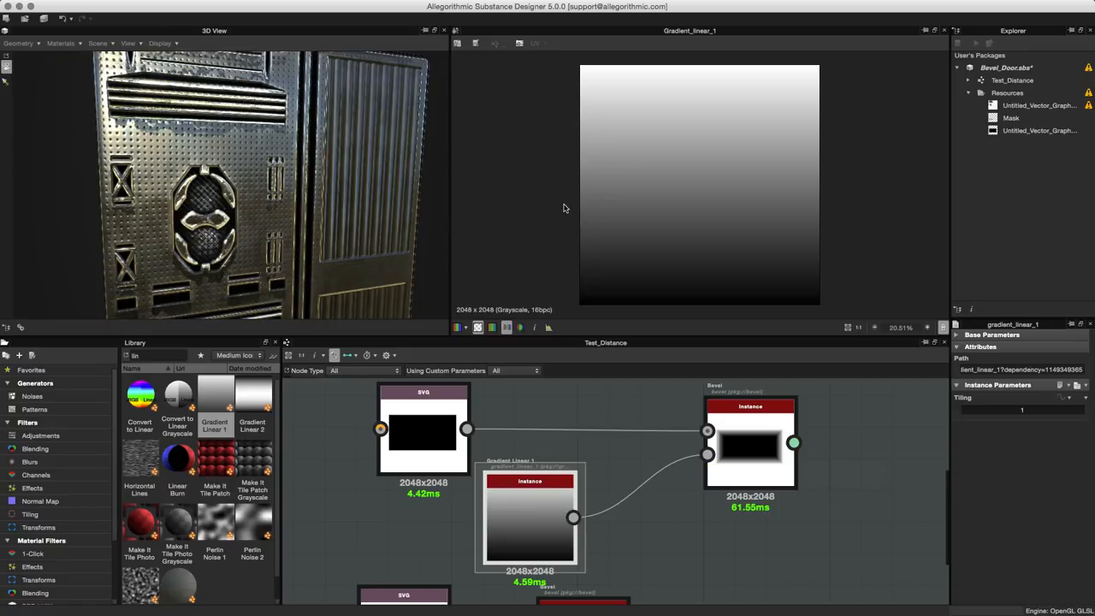
mouse_move(533, 99)
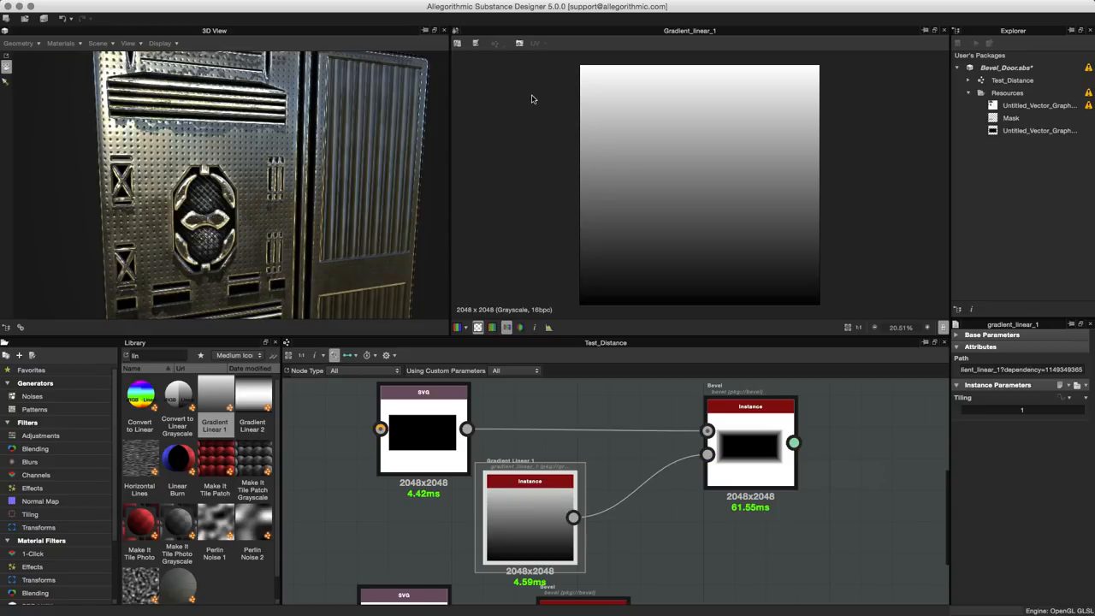
mouse_move(576, 93)
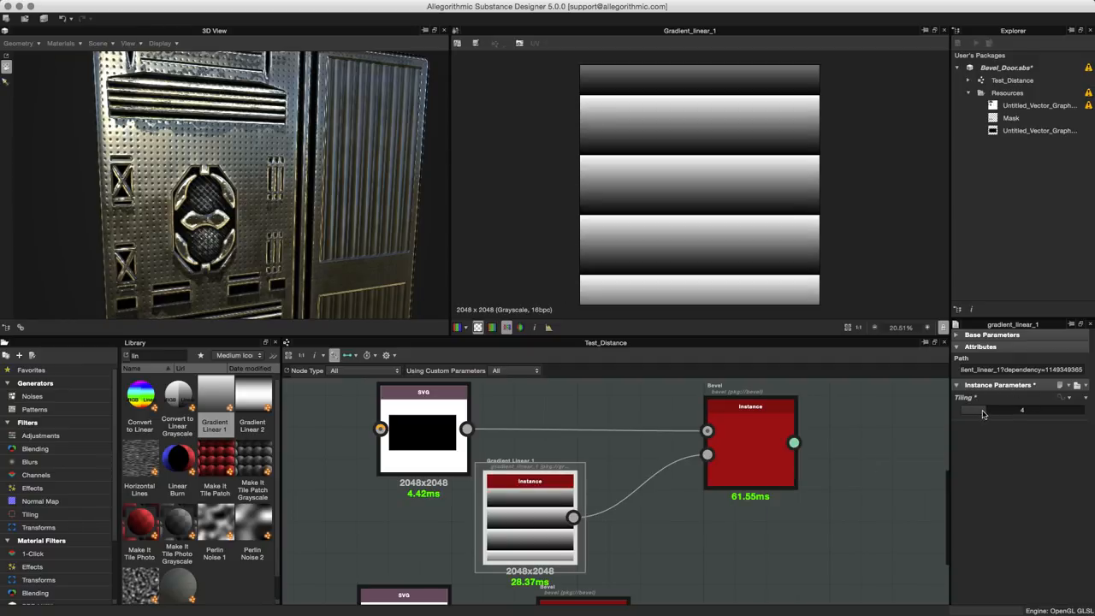
Step: Set Gradient Linear 1 Tiling to 4 and turn on the Bevel's Use Custom Curve
click(748, 442)
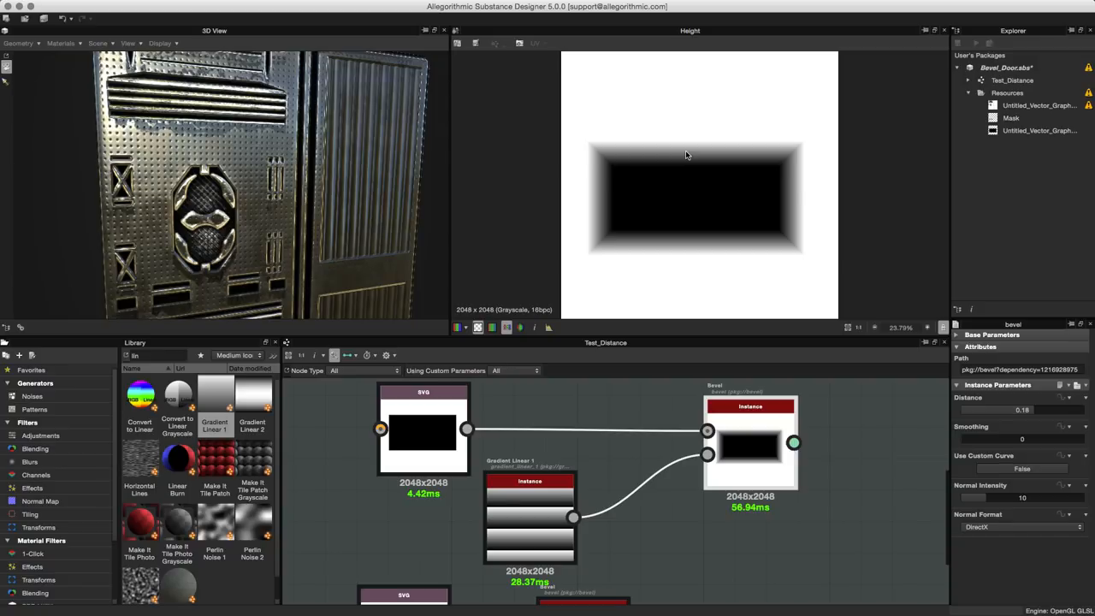
mouse_move(982, 454)
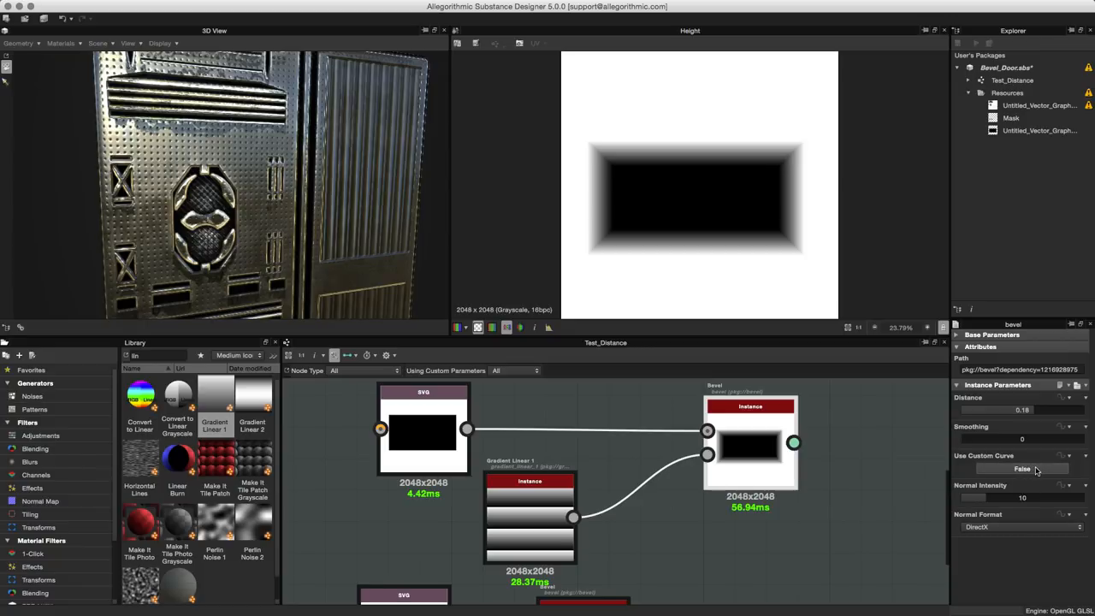
click(1022, 468)
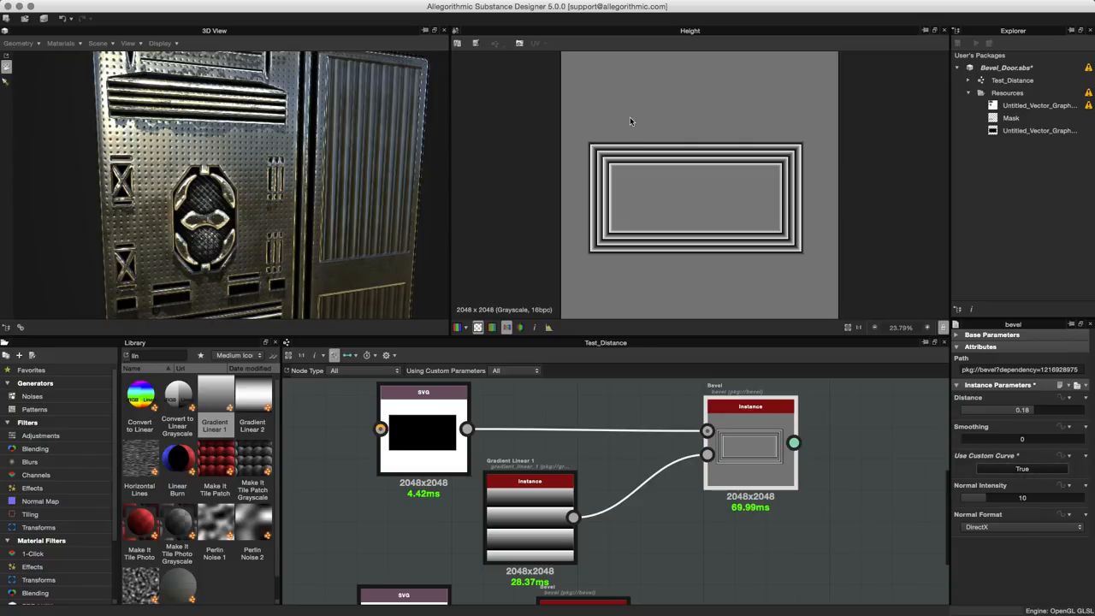